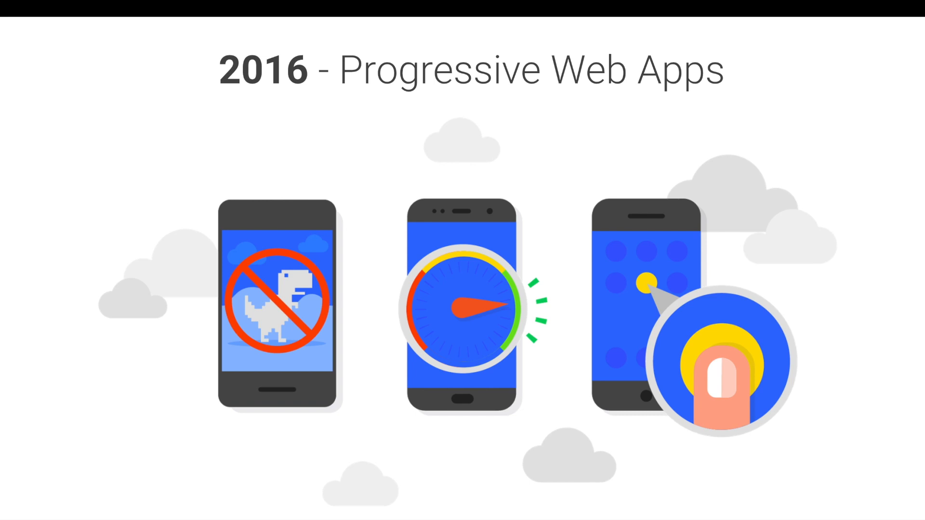
# Step: Advance to the 2017 PWAs go mainstream slide, present its examples, and advance again
pyautogui.press('right')
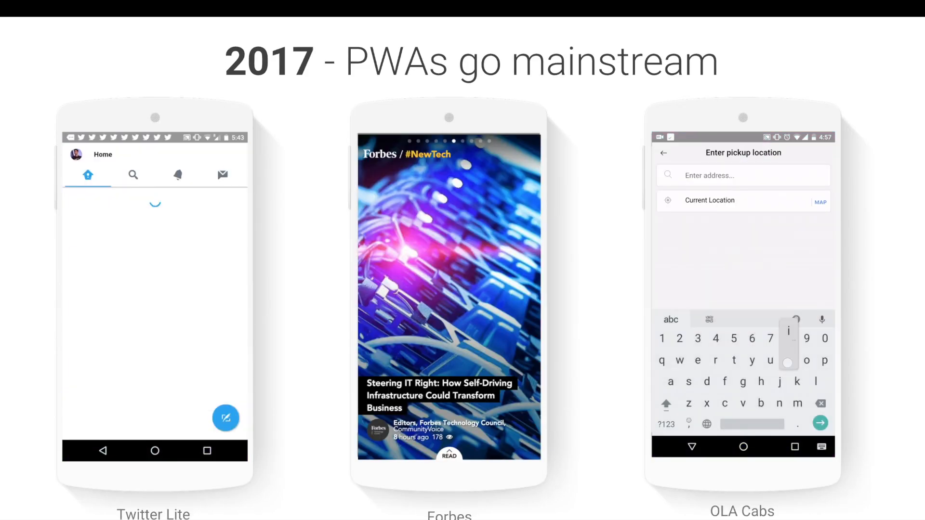
pyautogui.write('iit bang')
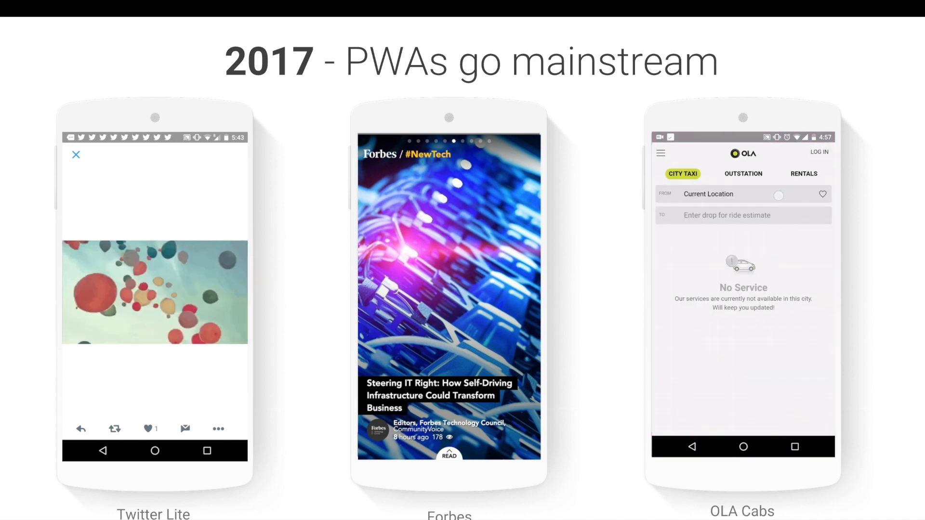
pyautogui.write('iit')
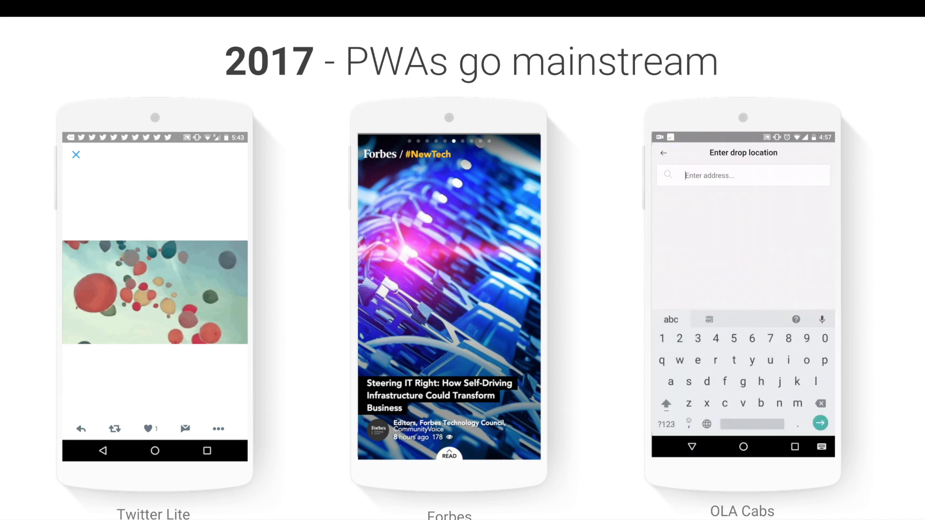
pyautogui.write('airport, Bengal...')
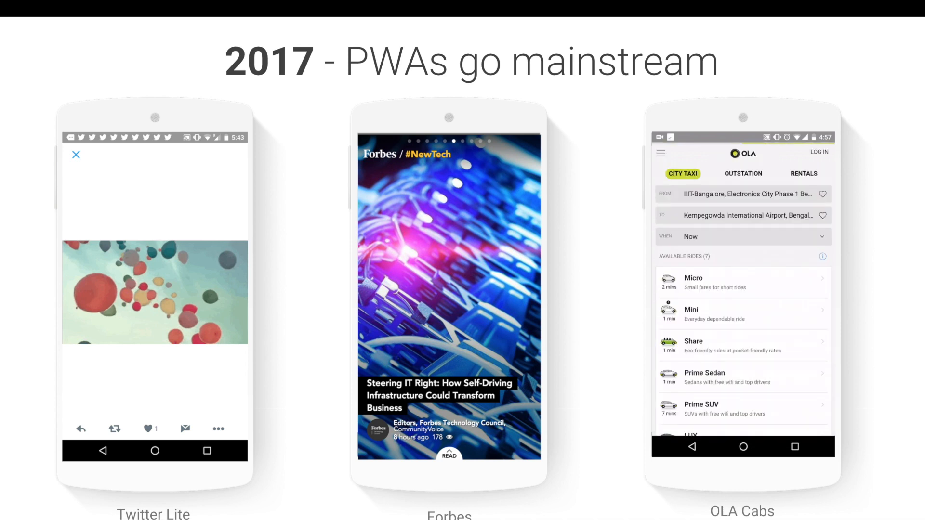
pyautogui.scroll(-3)
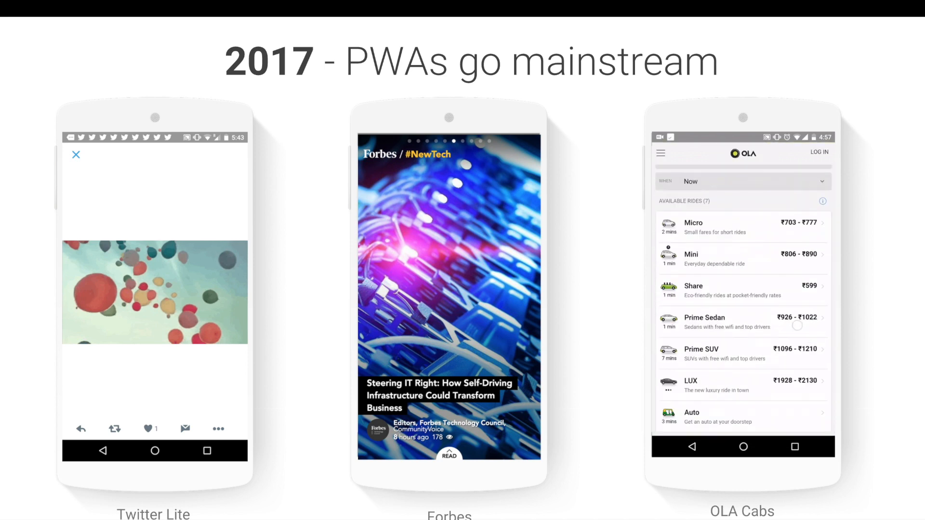
pyautogui.press('Right')
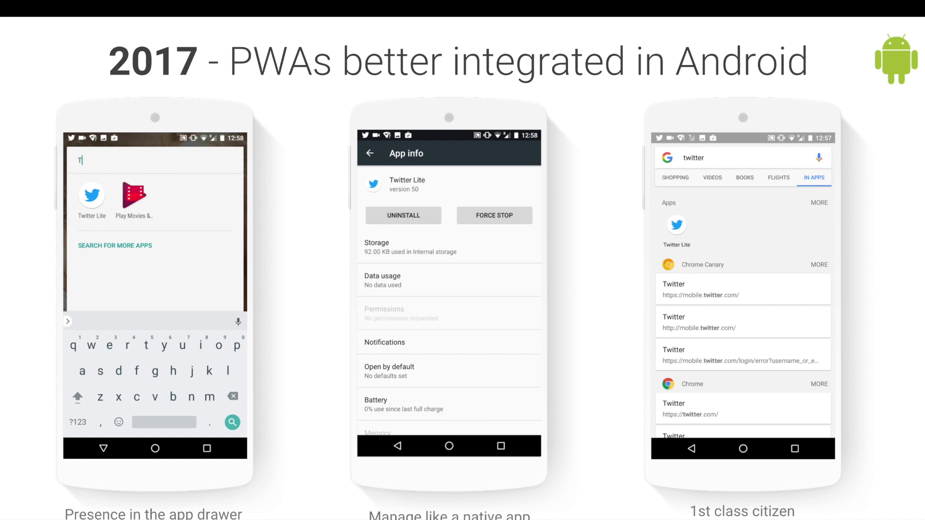
# Step: Advance from the Android integration slide to the 2017 Improved Capabilities slide
pyautogui.press('right')
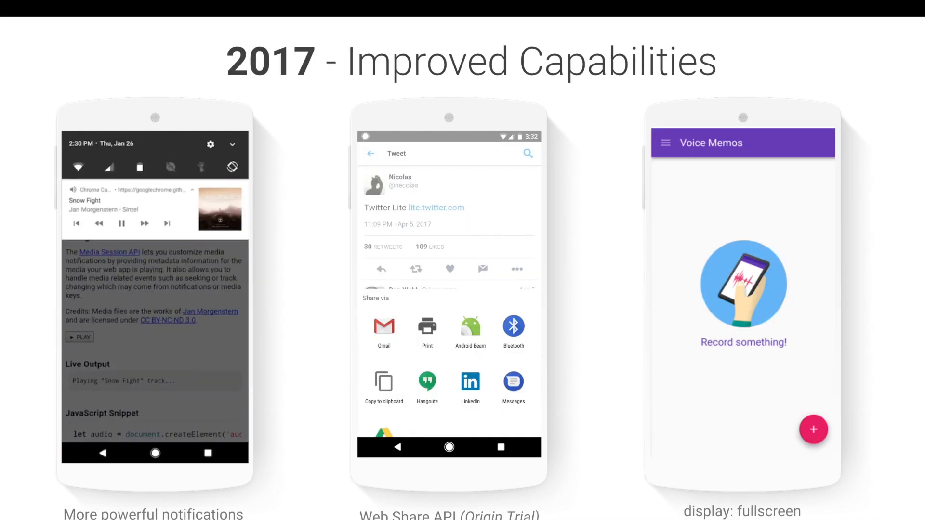
# Step: Play the notification demo clip, then advance to the navigator.share() slide
pyautogui.click(144, 223)
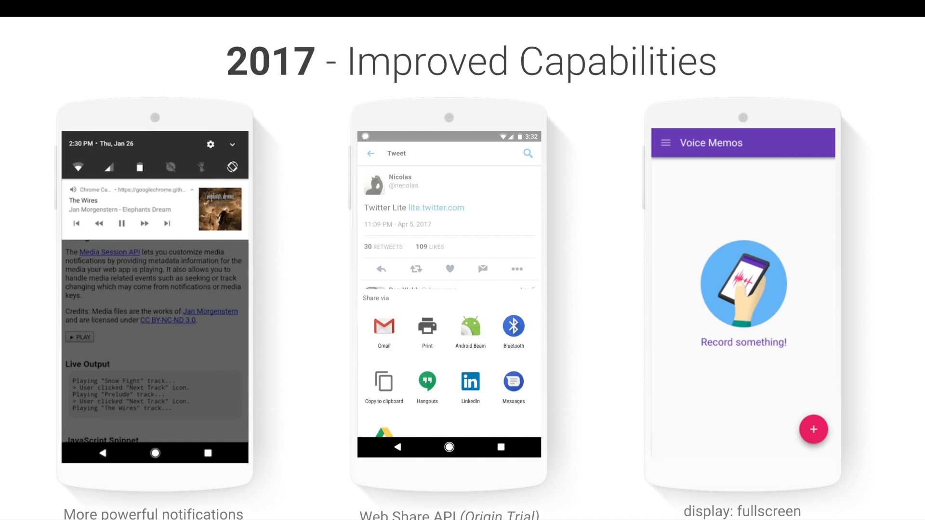
pyautogui.click(167, 223)
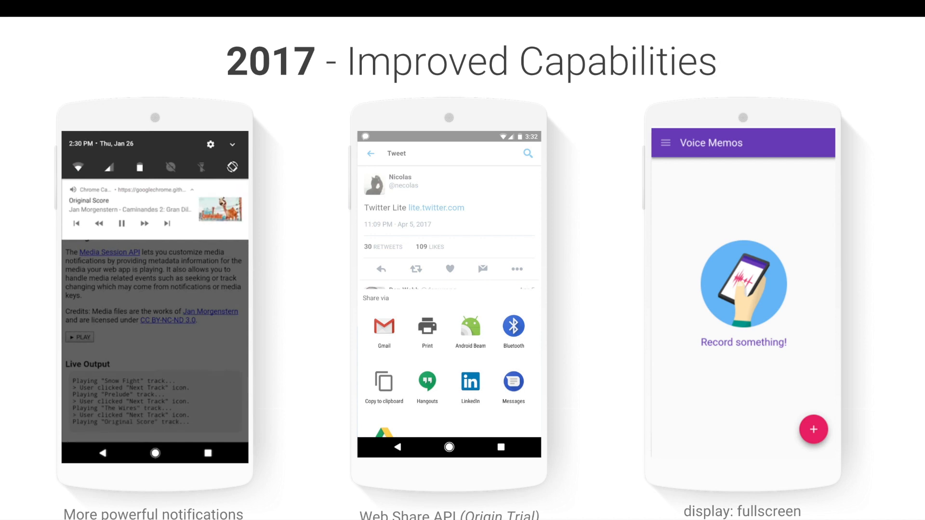
pyautogui.click(167, 224)
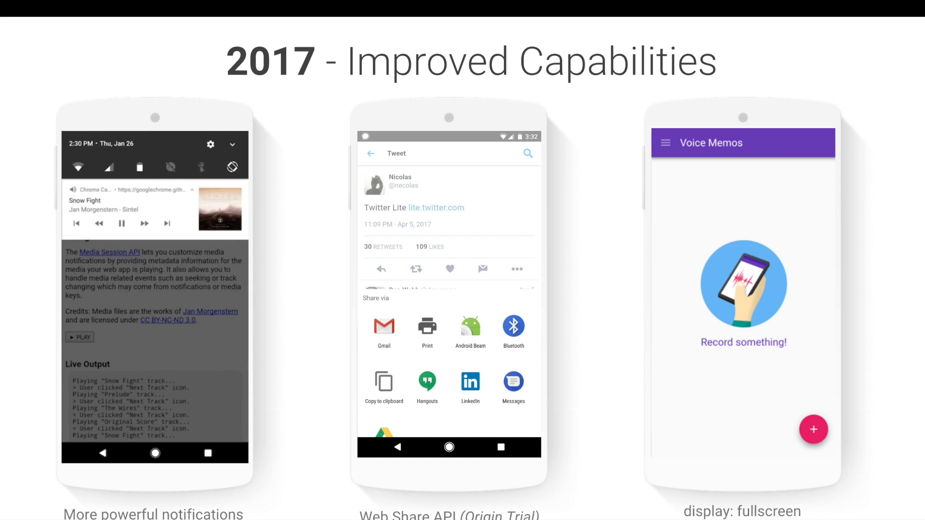
pyautogui.press('Right')
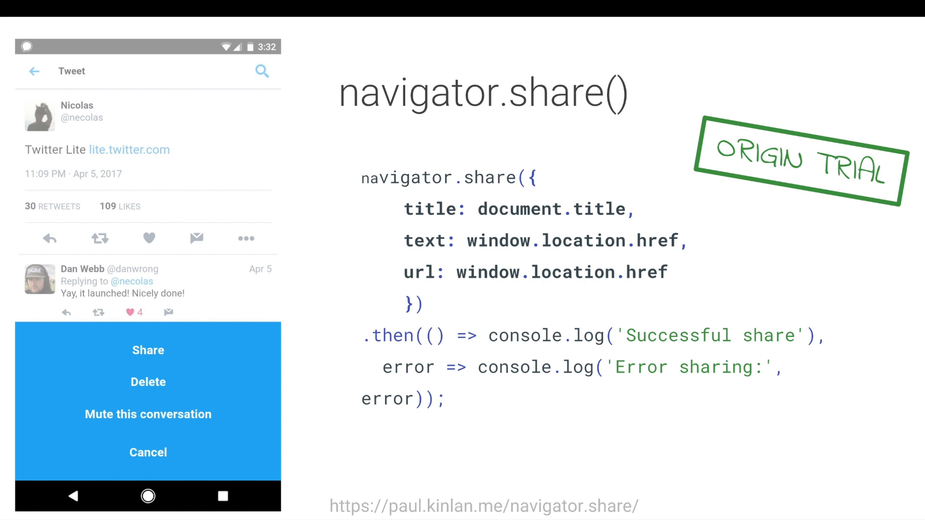
# Step: Advance from the navigator.share() slide to the Shape Detection API slide
pyautogui.press('Right')
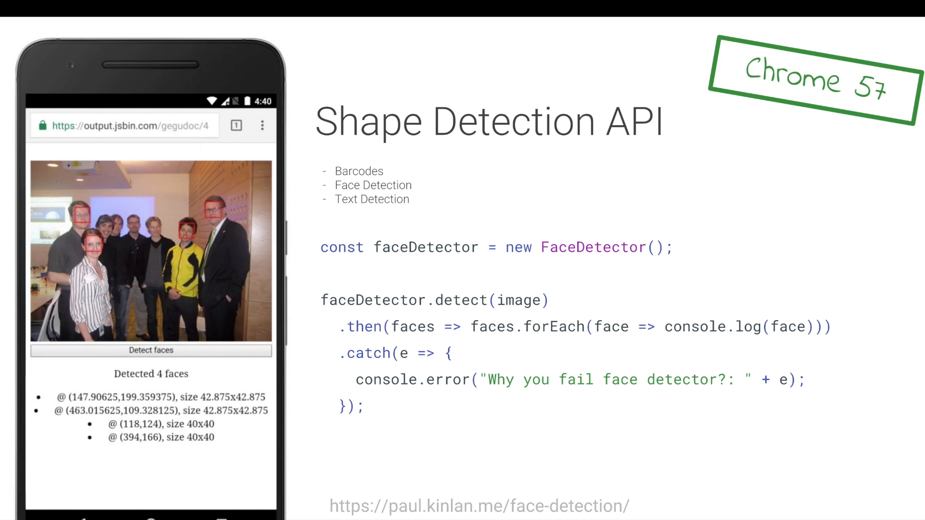
# Step: Advance from the Shape Detection API slide to the Image Capture API slide
pyautogui.press('Right')
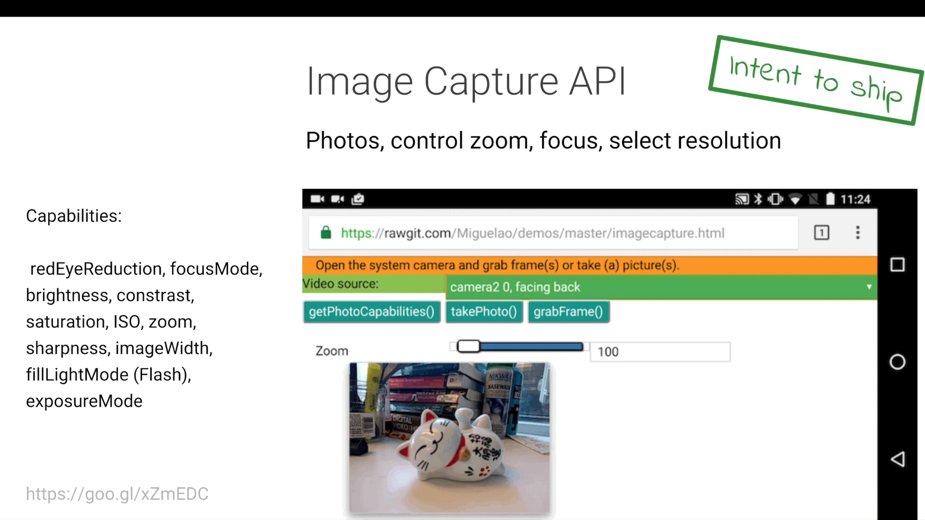
# Step: Play the embedded Image Capture API demo showing camera zoom and resolution adjustments
pyautogui.scroll(-3)
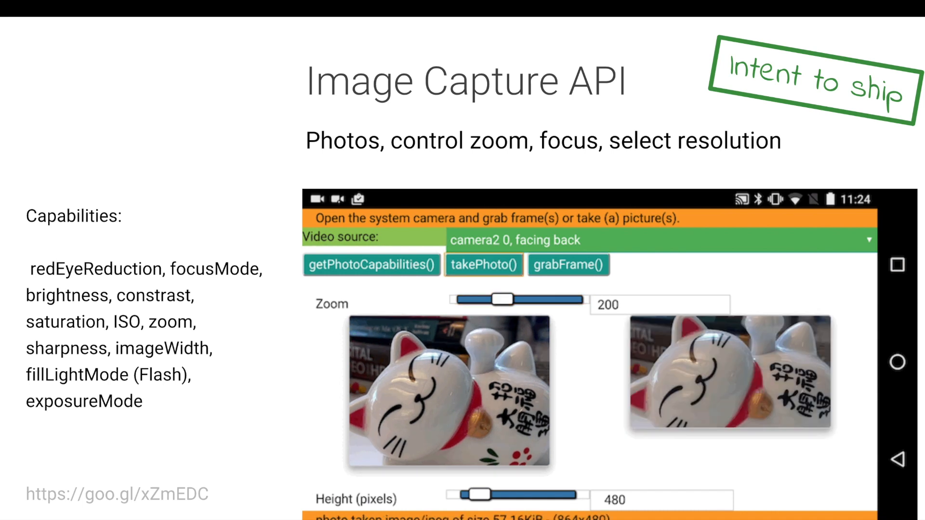
pyautogui.moveTo(475, 509); pyautogui.dragTo(555, 509)
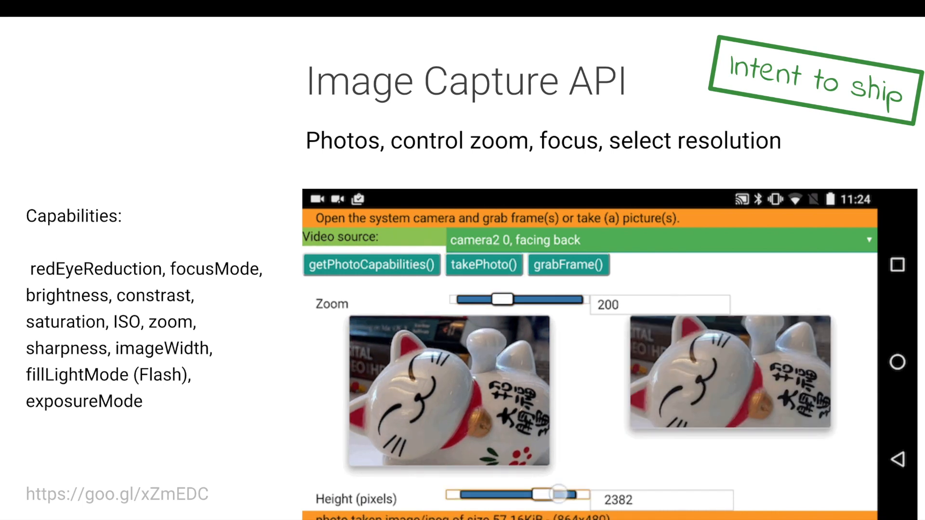
pyautogui.click(483, 264)
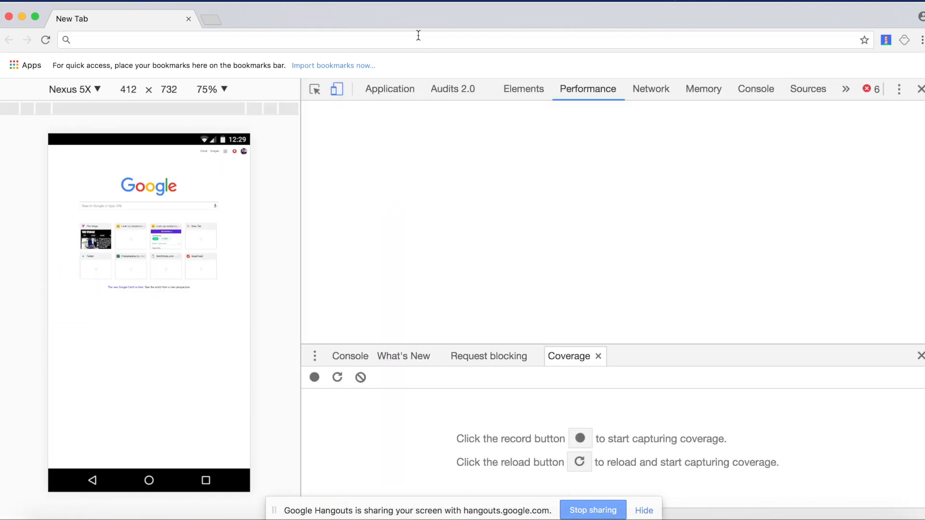
# Step: Load mobile.twitter.com and record coverage on reload to list total and unused bytes per script
pyautogui.write('mobile.twitter.com/home')
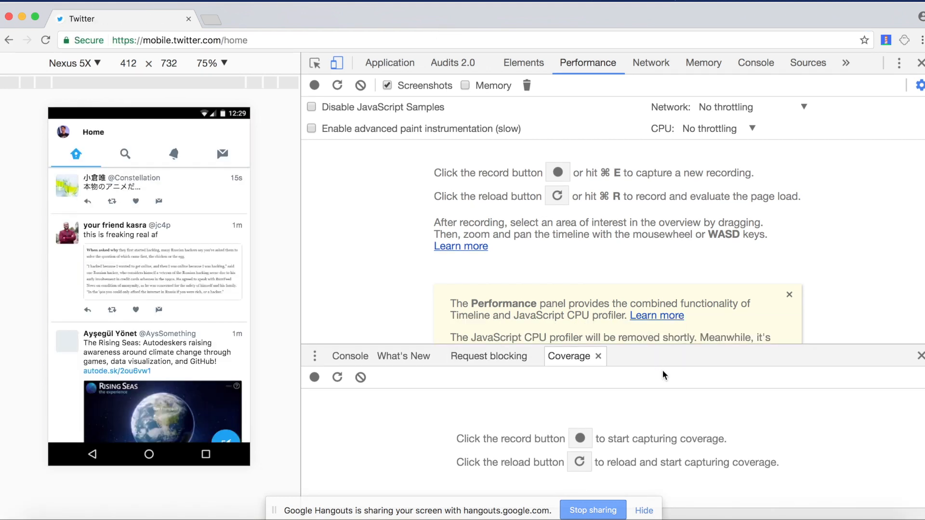
pyautogui.click(789, 294)
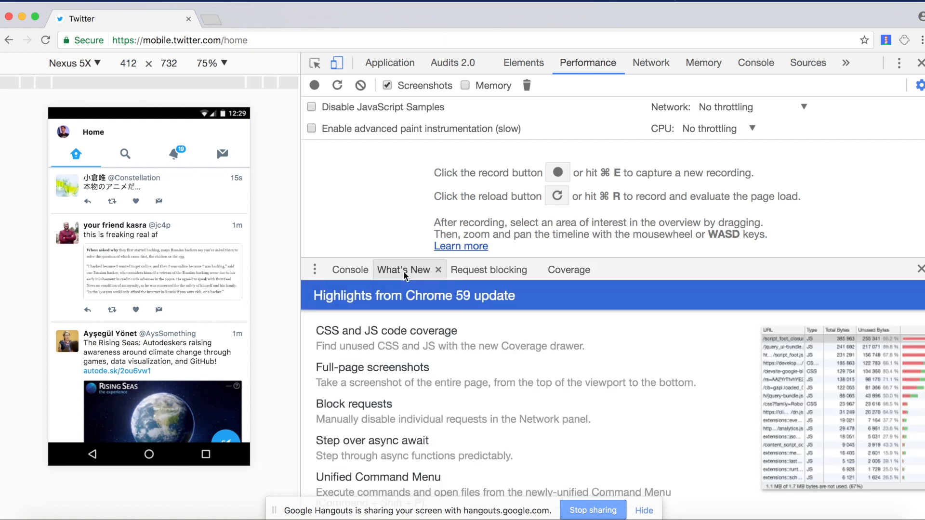
pyautogui.moveTo(420, 281)
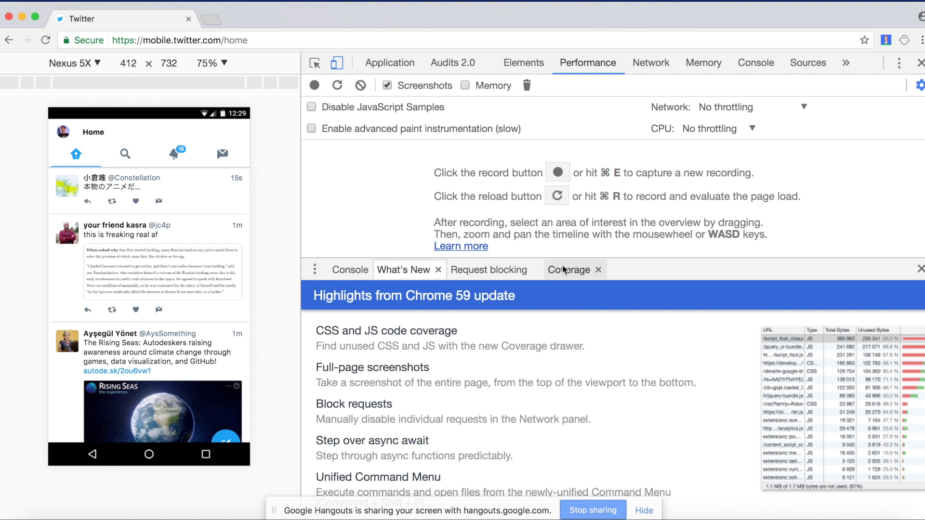
pyautogui.click(568, 269)
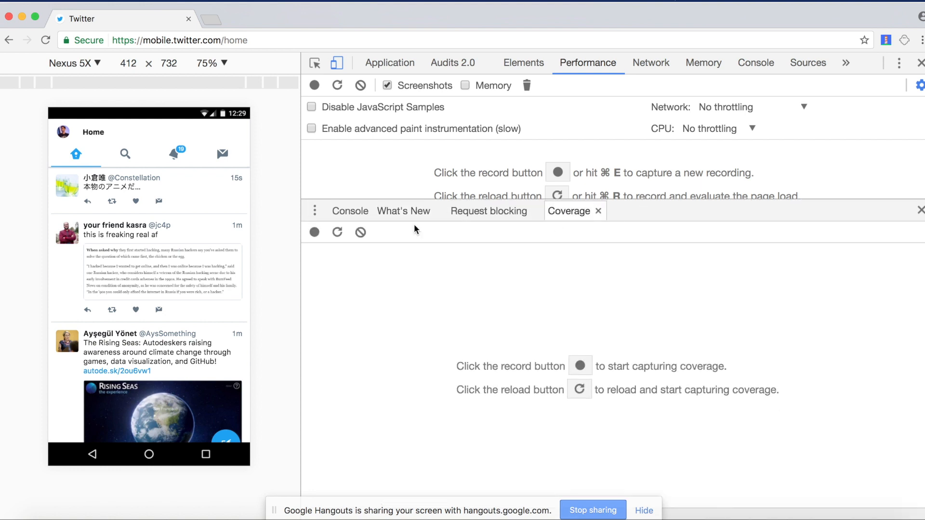
pyautogui.moveTo(337, 232)
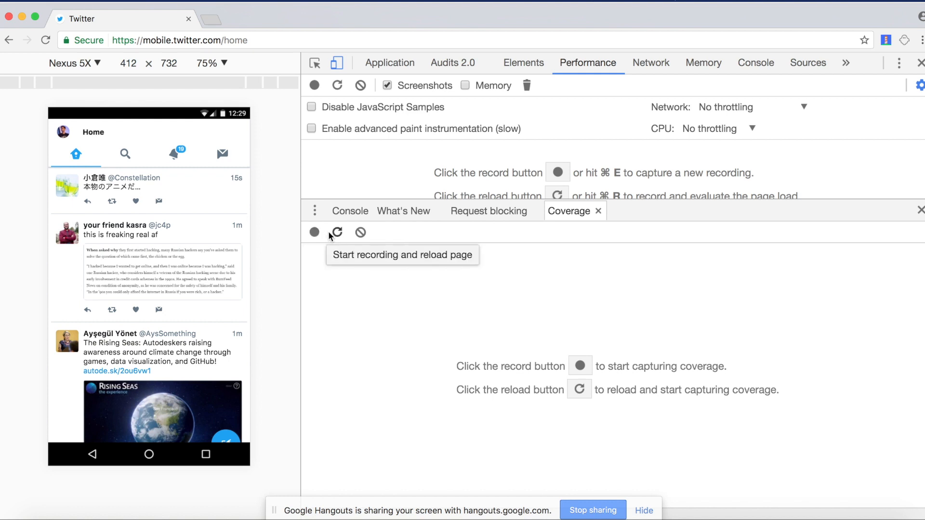
pyautogui.click(337, 232)
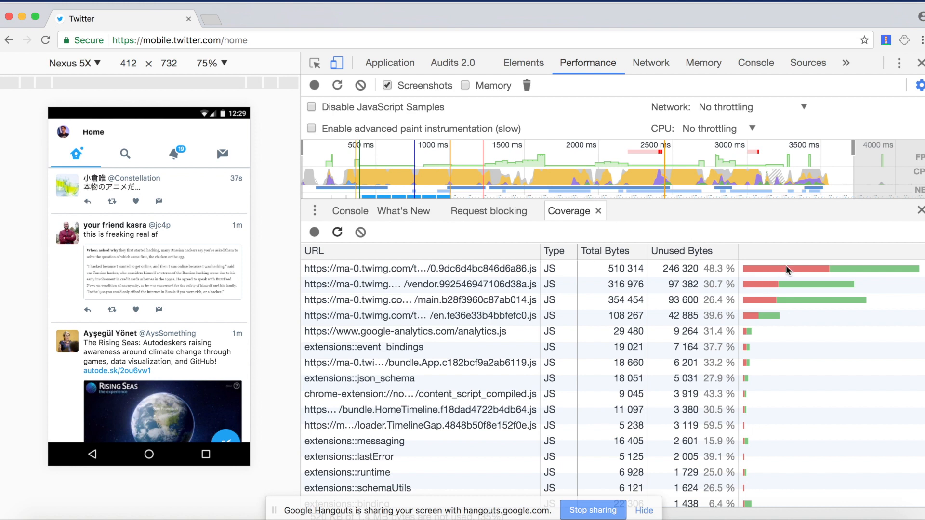
pyautogui.moveTo(785, 272)
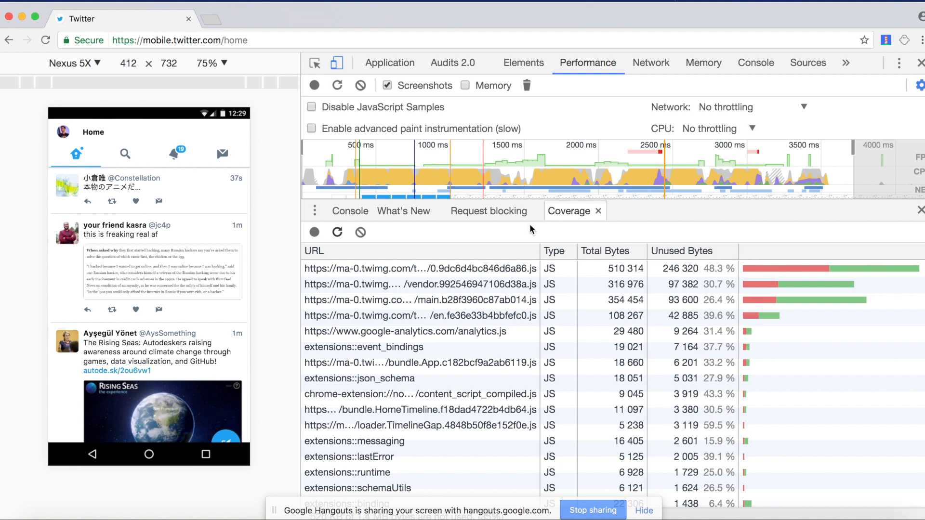
pyautogui.moveTo(360, 232)
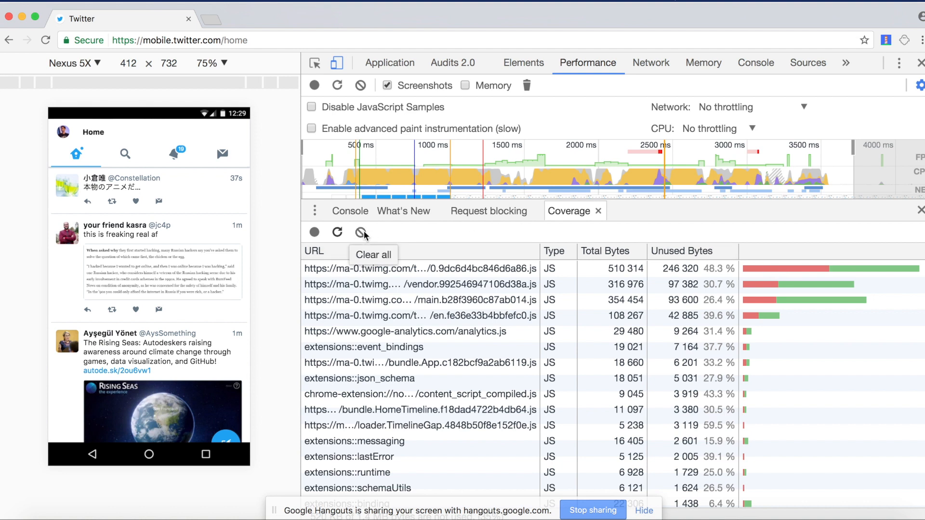
# Step: Clear coverage and re-record it while navigating Twitter to Notifications, dismissing the push prompt
pyautogui.click(361, 233)
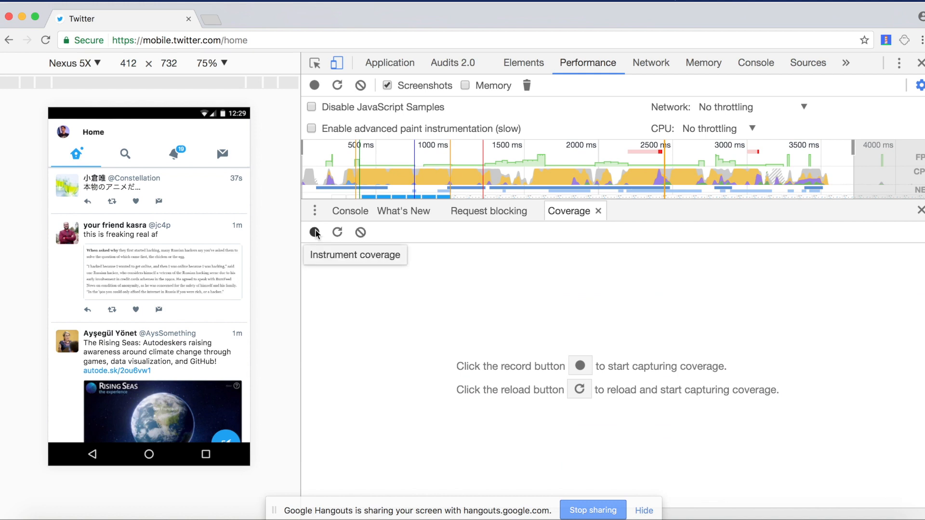
pyautogui.click(314, 232)
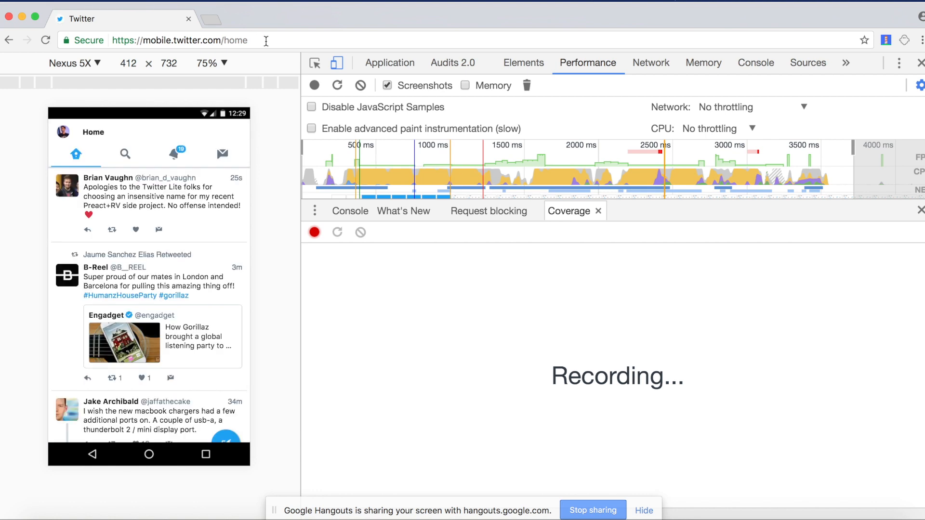
pyautogui.moveTo(131, 156)
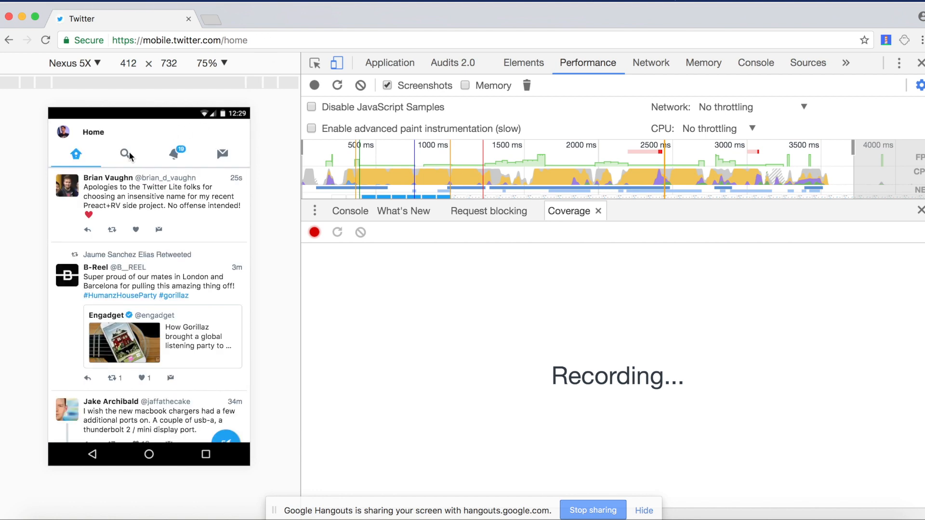
pyautogui.click(124, 153)
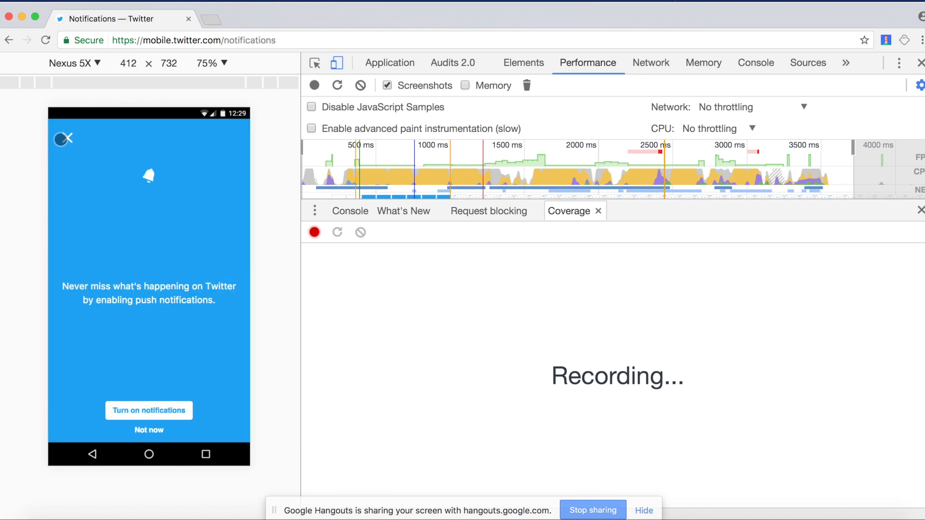
pyautogui.click(148, 430)
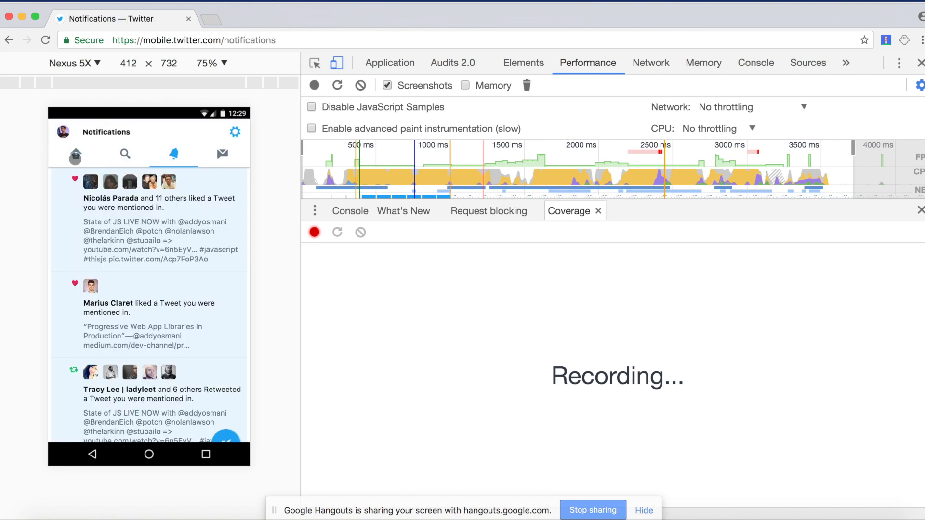
pyautogui.click(314, 232)
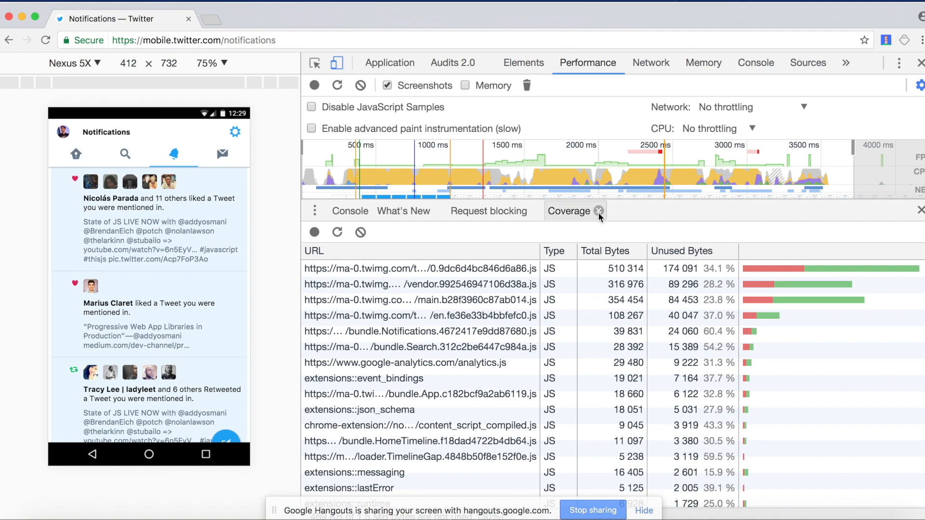
# Step: Close coverage and sort The Verge's Network requests by Time, slowest first
pyautogui.click(599, 211)
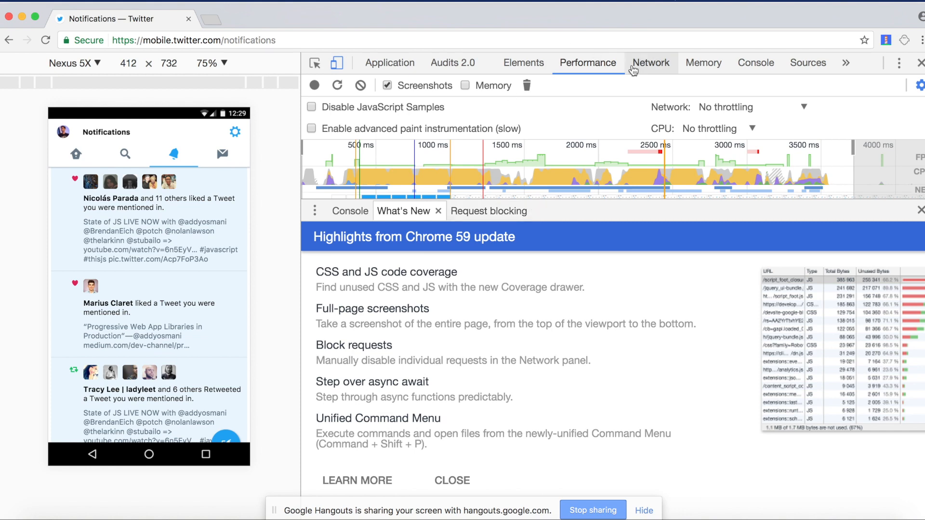
pyautogui.click(650, 62)
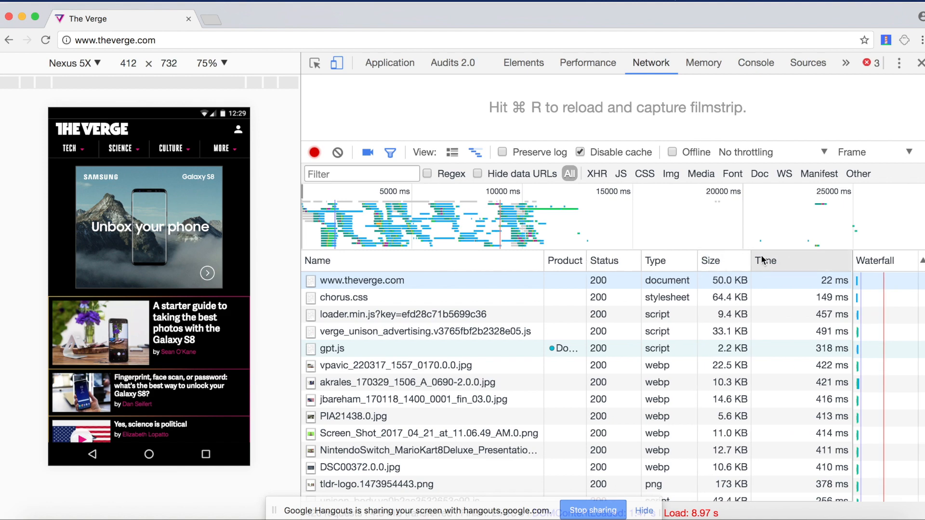
pyautogui.click(766, 260)
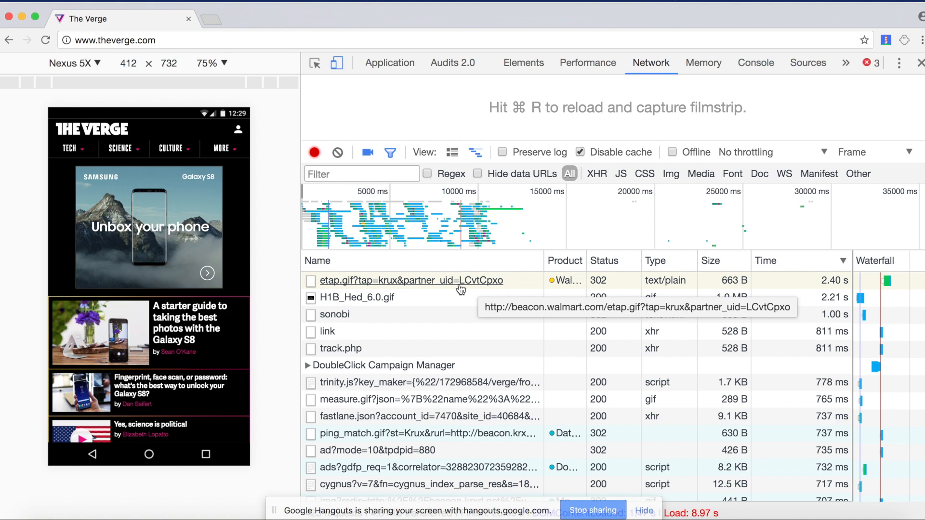
pyautogui.moveTo(433, 295)
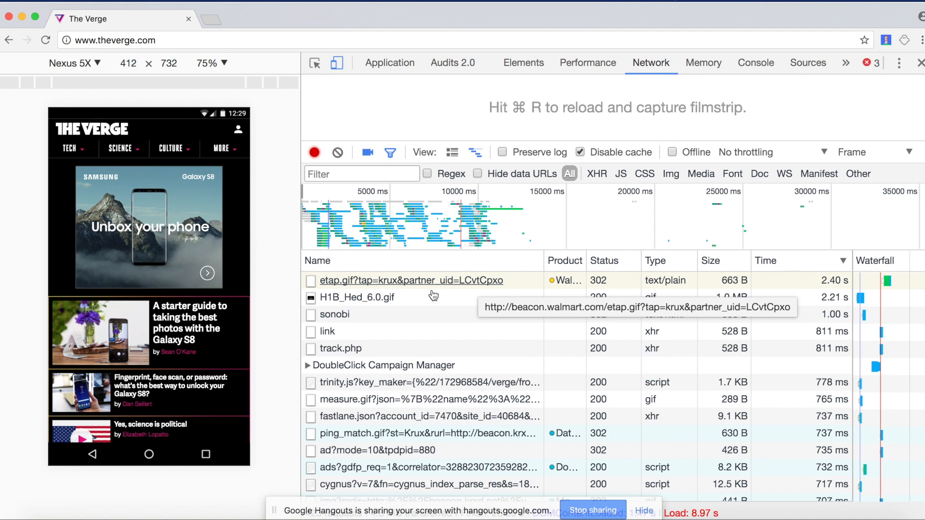
pyautogui.moveTo(403, 314)
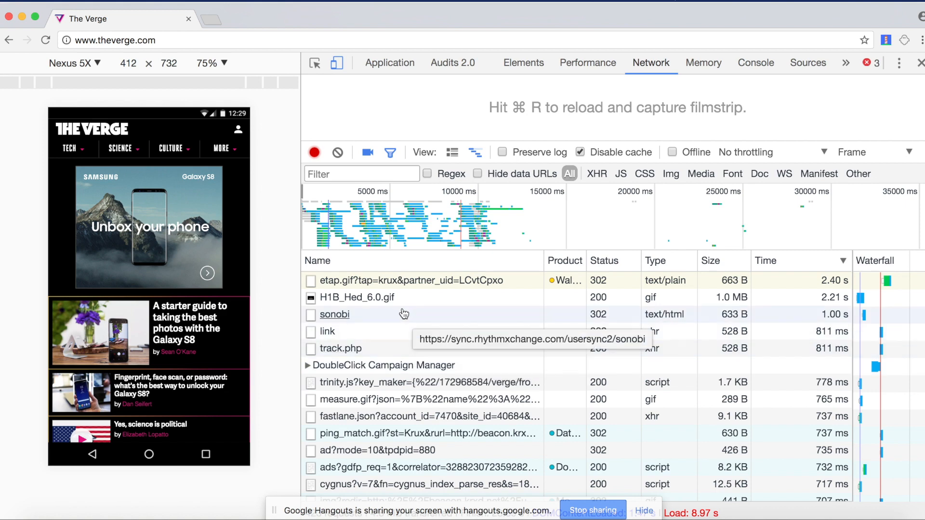
pyautogui.scroll(-3)
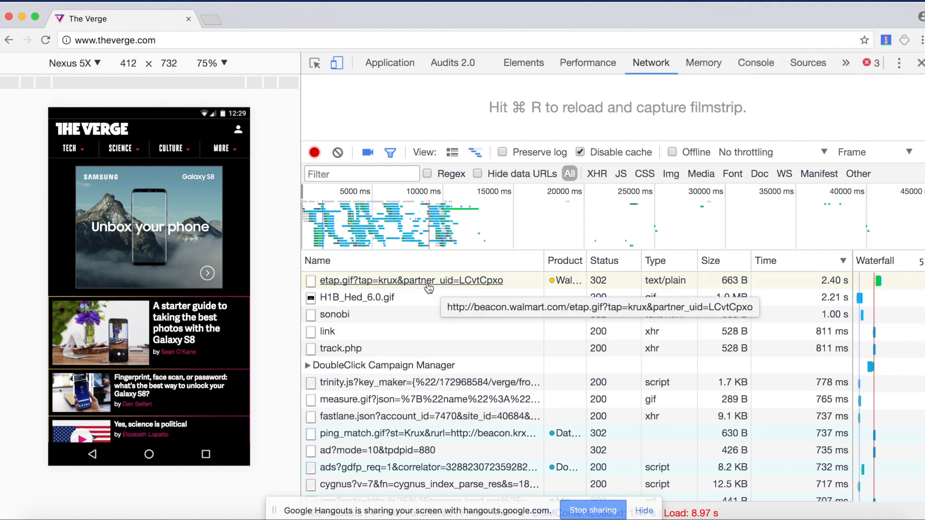
# Step: Block the etap.gif tracking request URL from the network log
pyautogui.rightClick(410, 280)
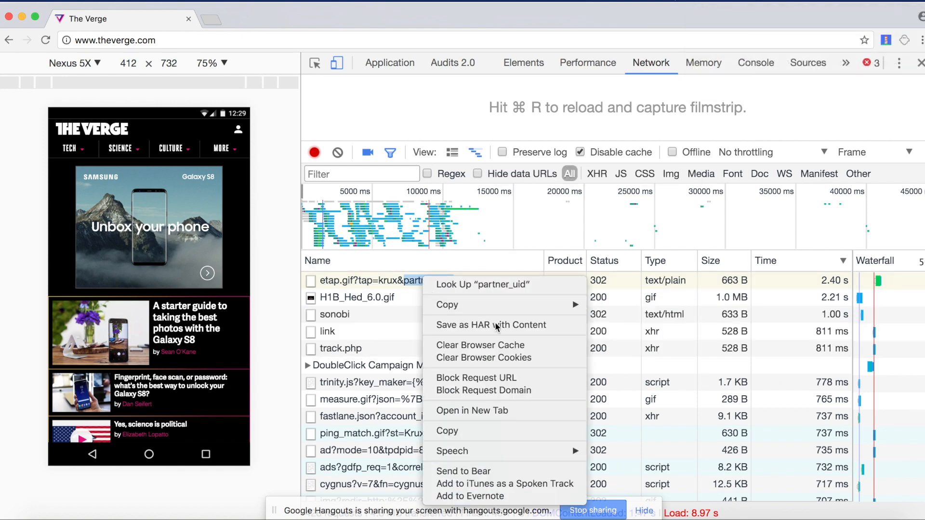
pyautogui.moveTo(475, 377)
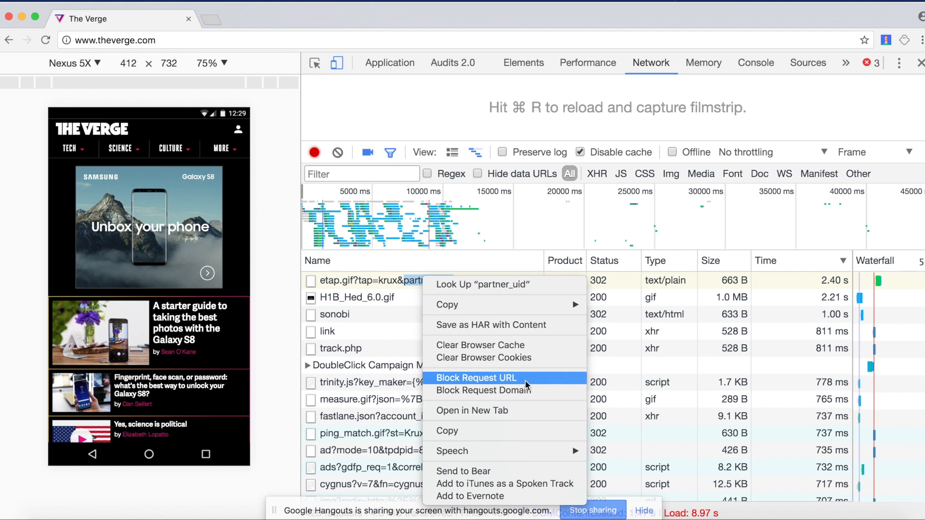
pyautogui.click(474, 378)
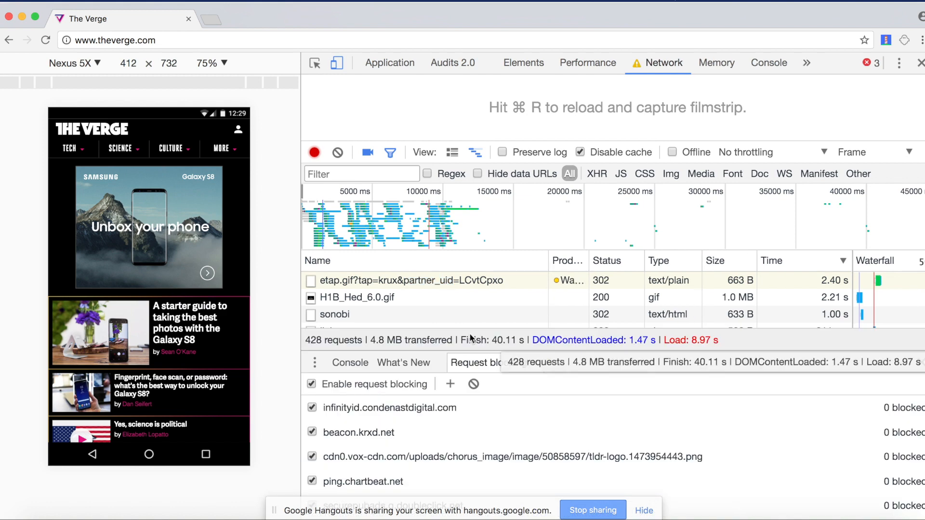
pyautogui.rightClick(357, 297)
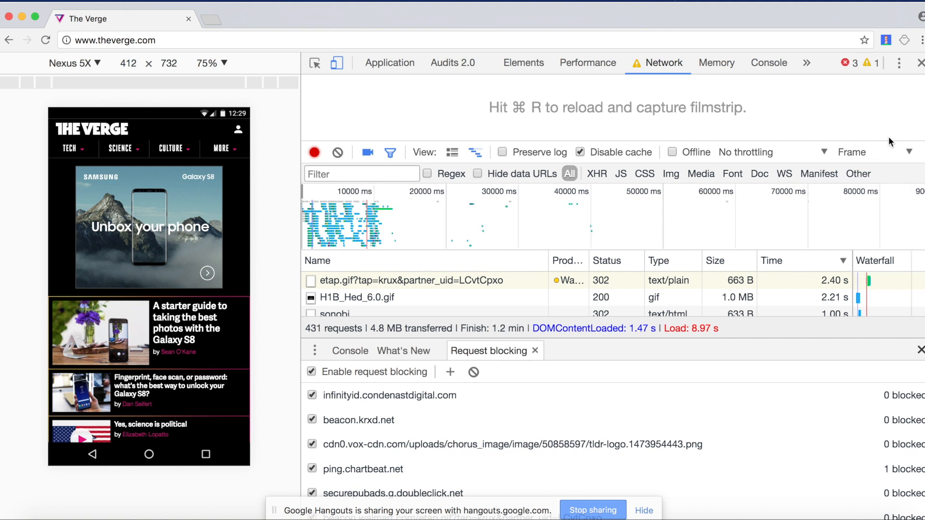
pyautogui.moveTo(886, 146)
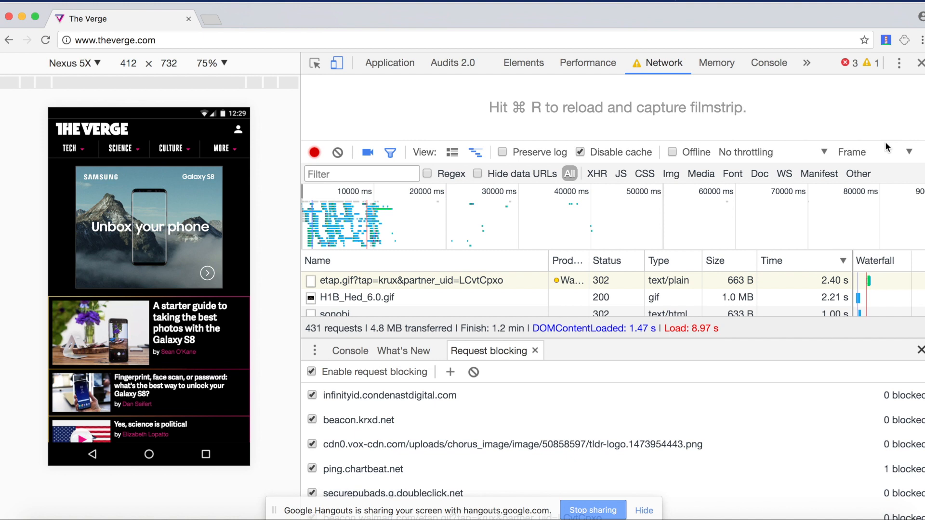
pyautogui.moveTo(771, 345)
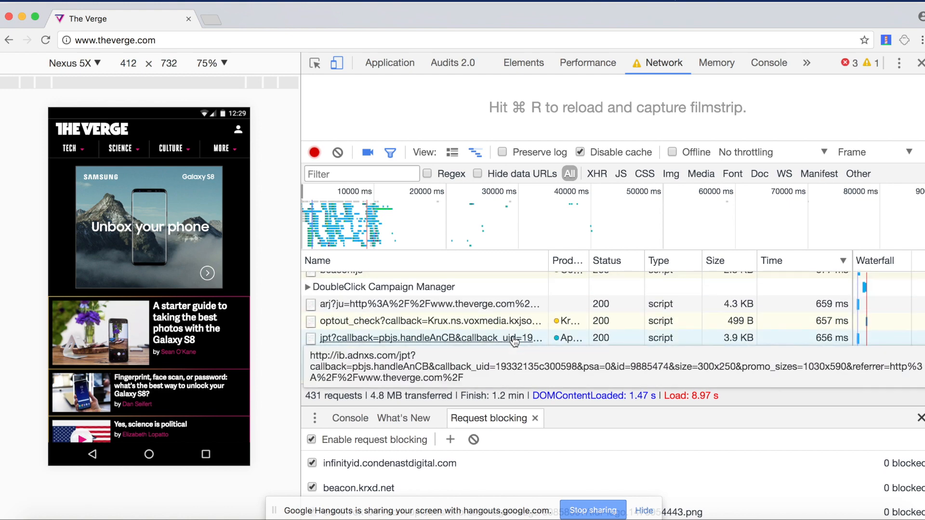
# Step: Block the jpt ad-bidding script request and bring up options for the large header GIF
pyautogui.rightClick(430, 337)
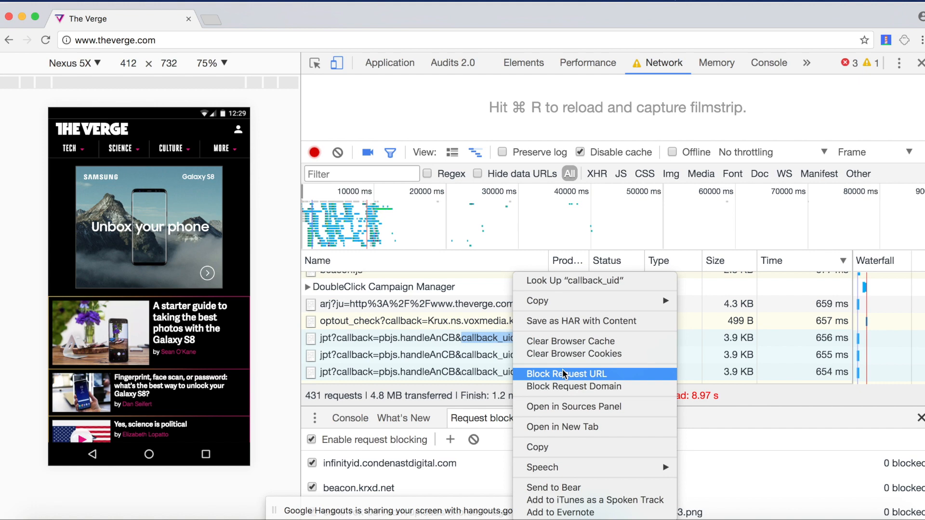
pyautogui.click(565, 374)
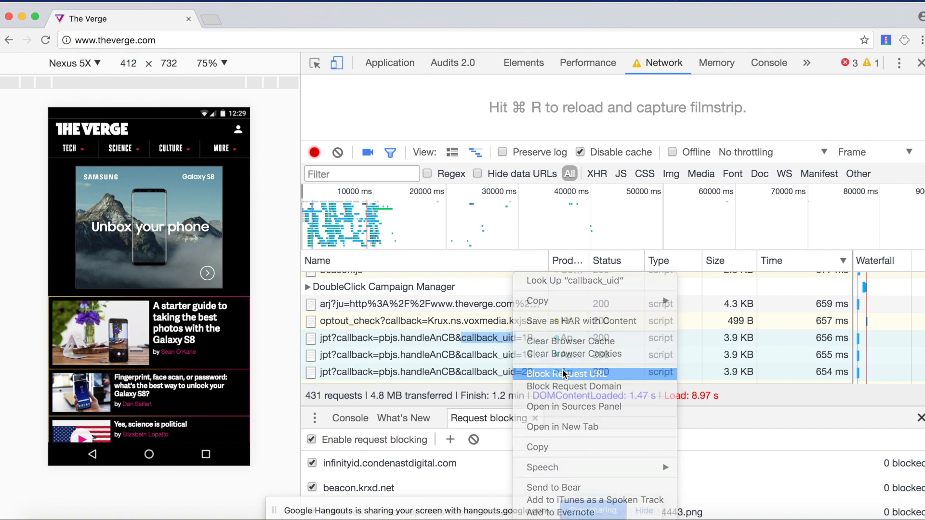
pyautogui.click(566, 374)
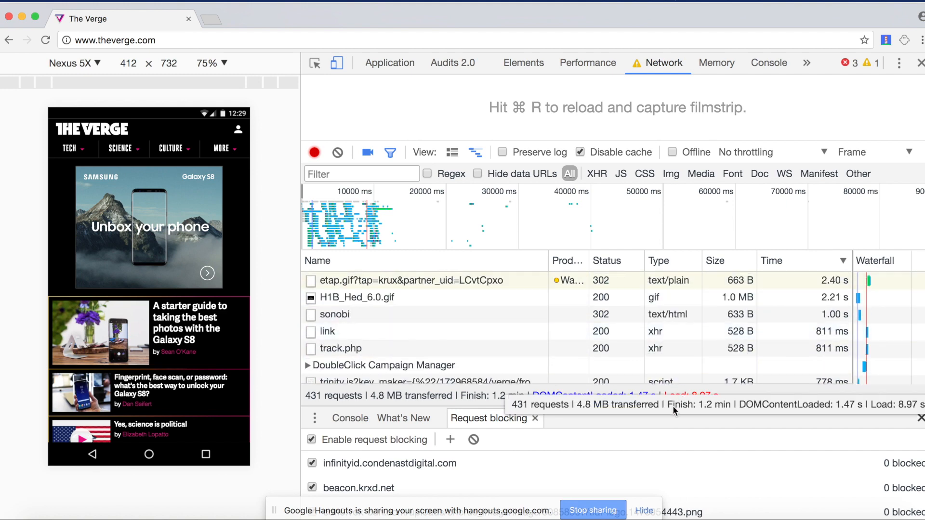
pyautogui.moveTo(357, 296)
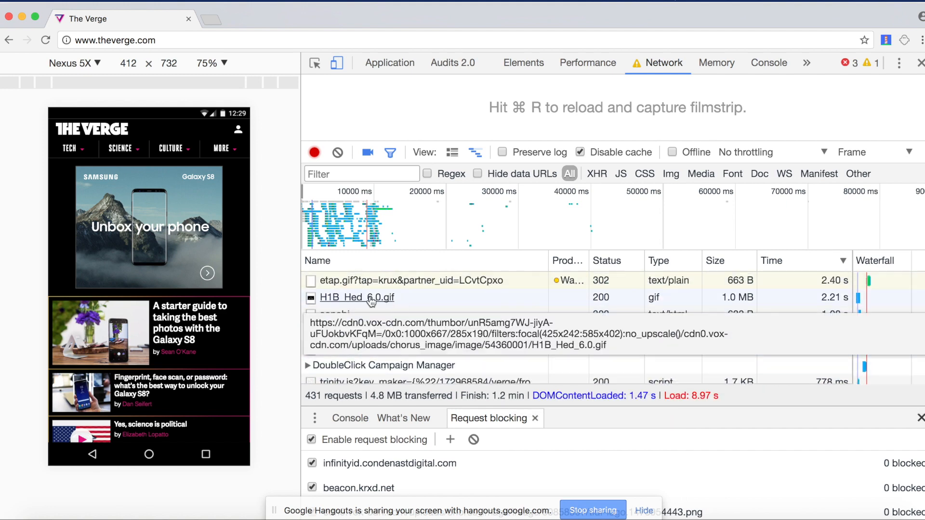
pyautogui.rightClick(356, 297)
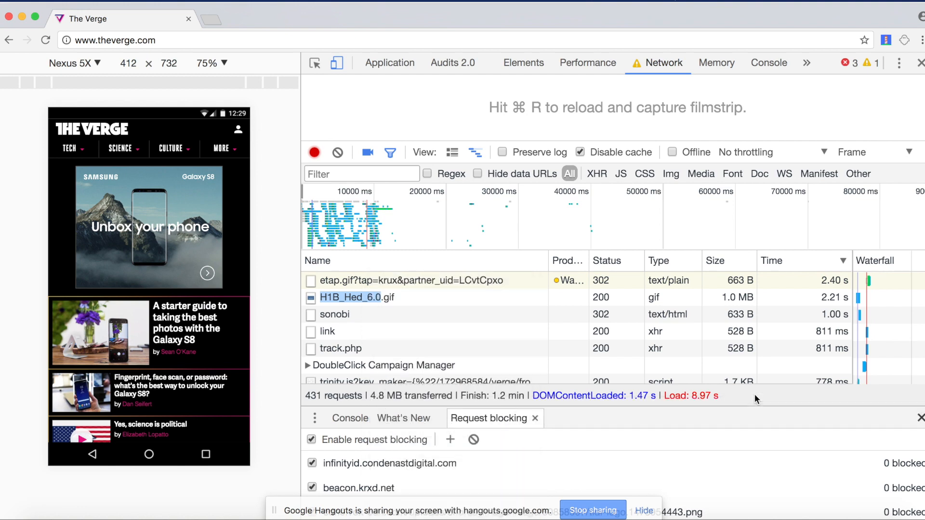
# Step: Reload The Verge with blocking active to capture the filmstrip and blocked counts per pattern
pyautogui.press('cmd+r')
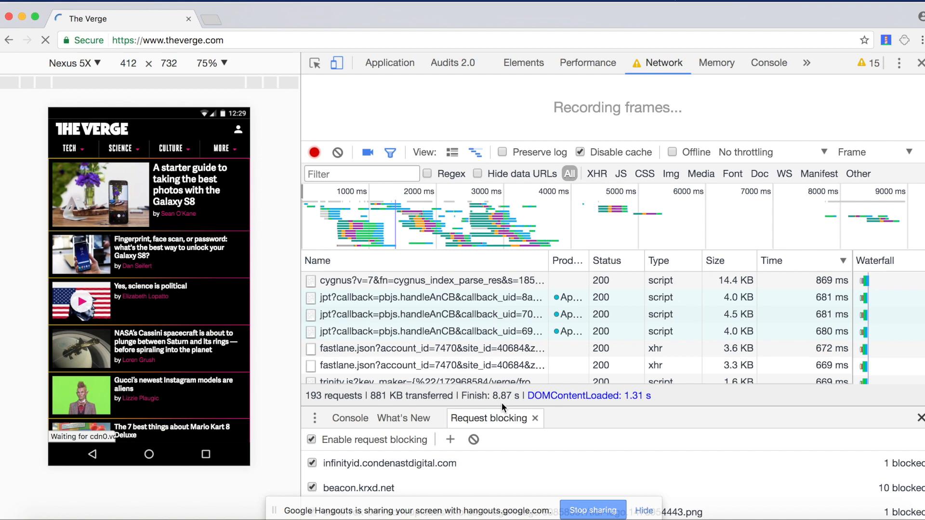
pyautogui.moveTo(652, 442)
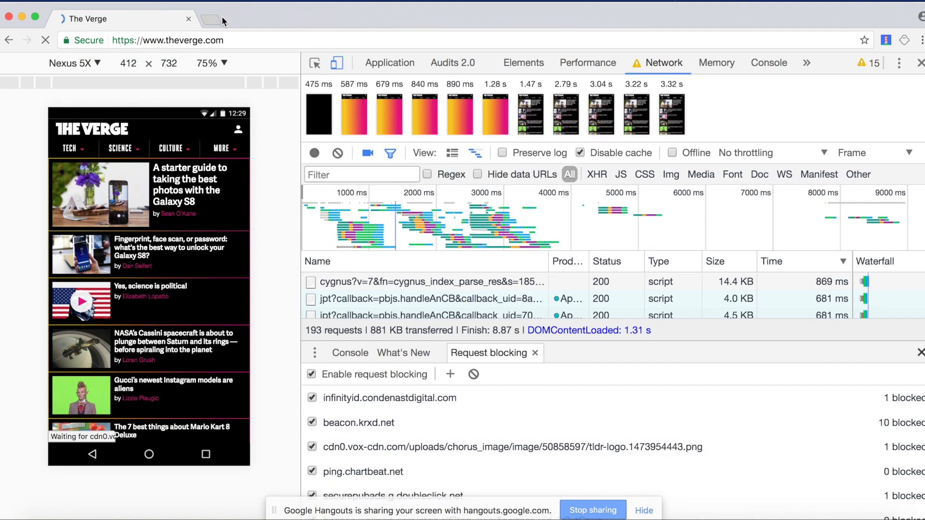
pyautogui.click(219, 18)
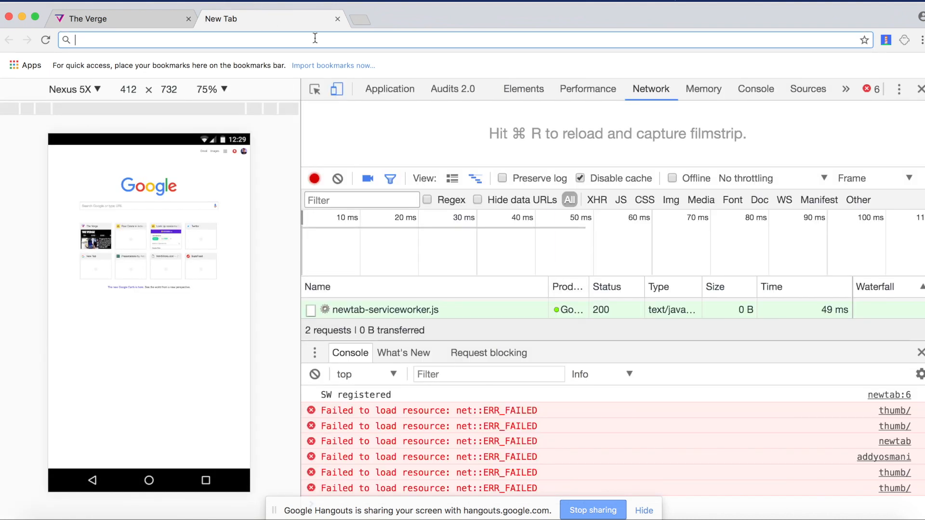
pyautogui.write('https://housing.com')
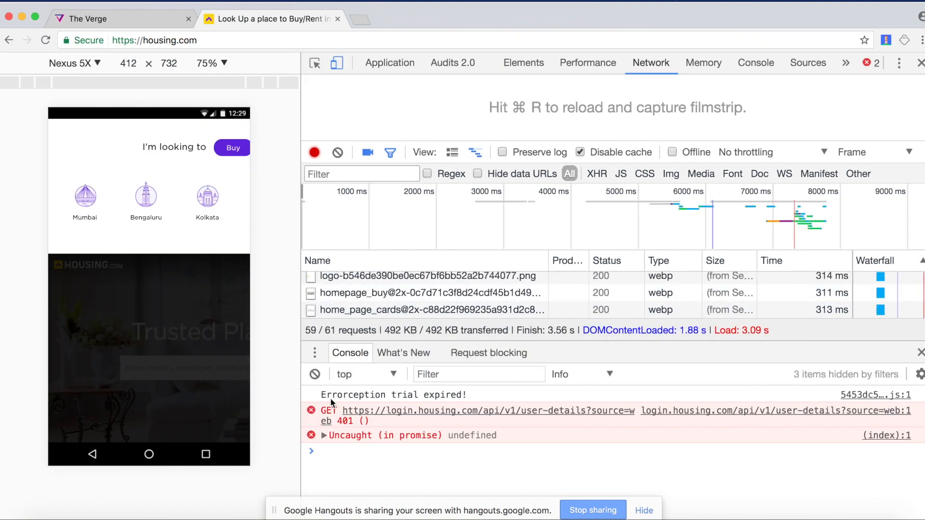
pyautogui.click(154, 40)
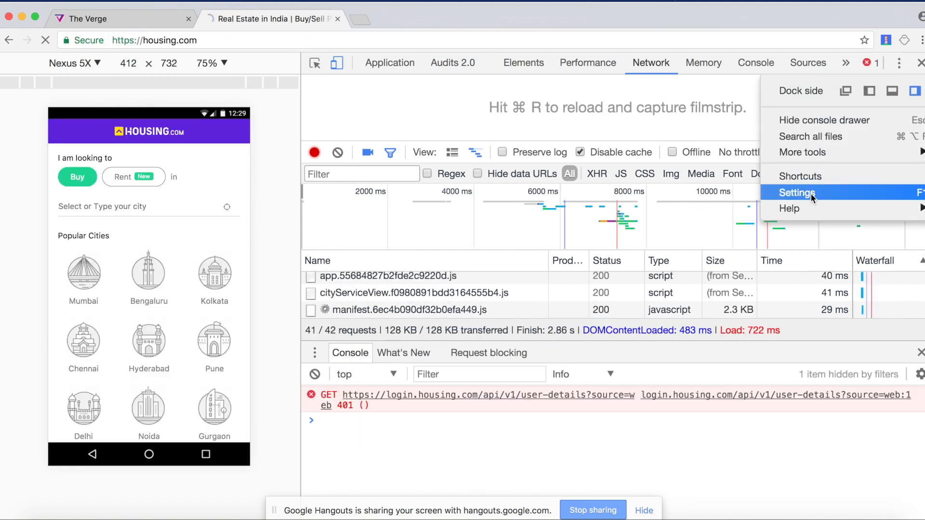
# Step: Confirm Audits 2.0 is enabled in Settings and show its panel with all three categories checked
pyautogui.click(797, 192)
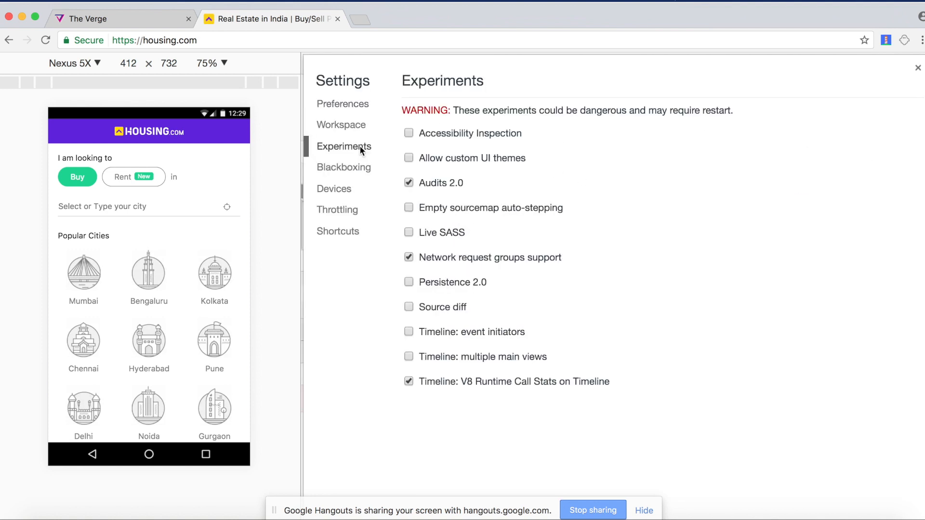
pyautogui.moveTo(532, 180)
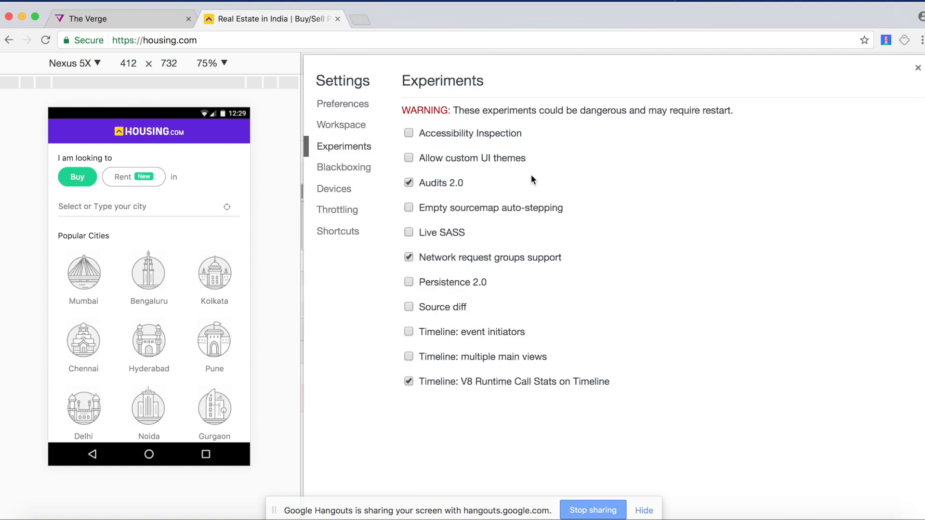
pyautogui.moveTo(692, 100)
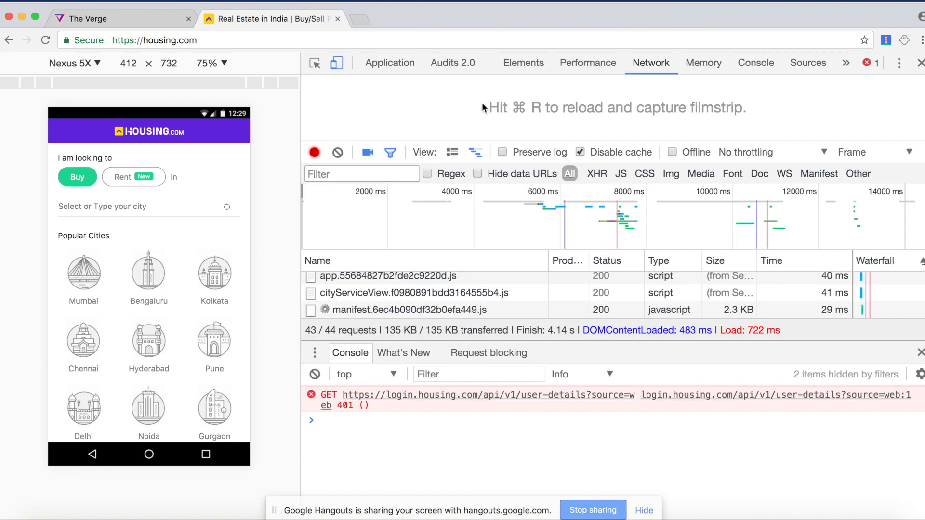
pyautogui.click(453, 63)
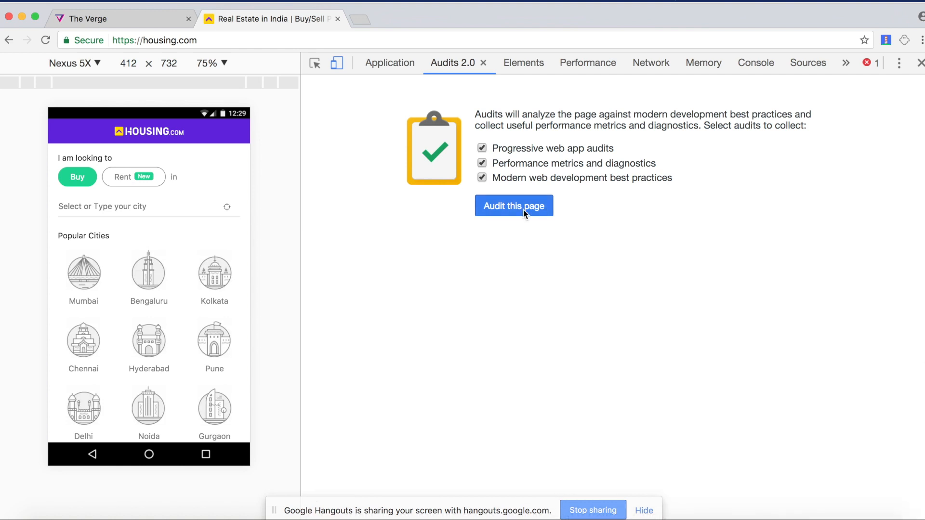
# Step: Run the Lighthouse audit on housing.com, producing an 85/100 Progressive Web App score
pyautogui.click(514, 205)
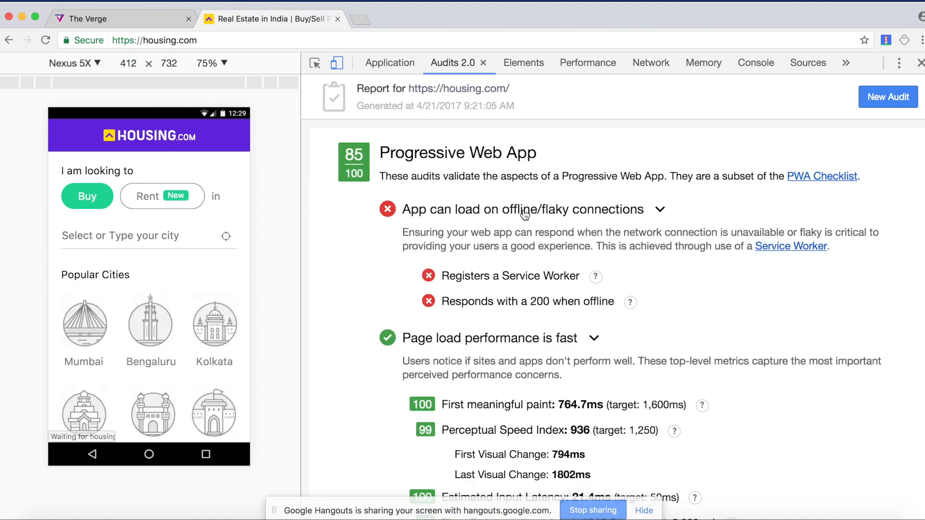
# Step: Scroll through the report's best practices and accessibility sections before returning to Slides
pyautogui.scroll(-3)
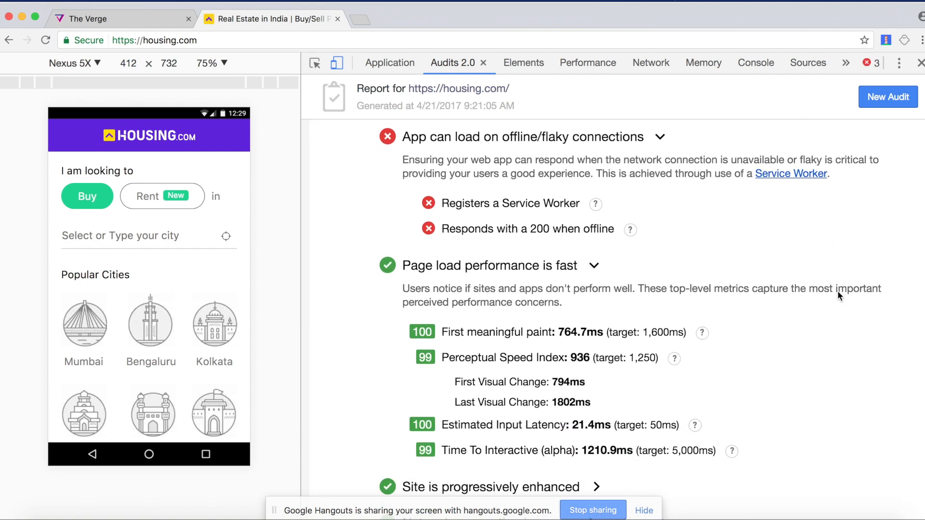
pyautogui.scroll(-3)
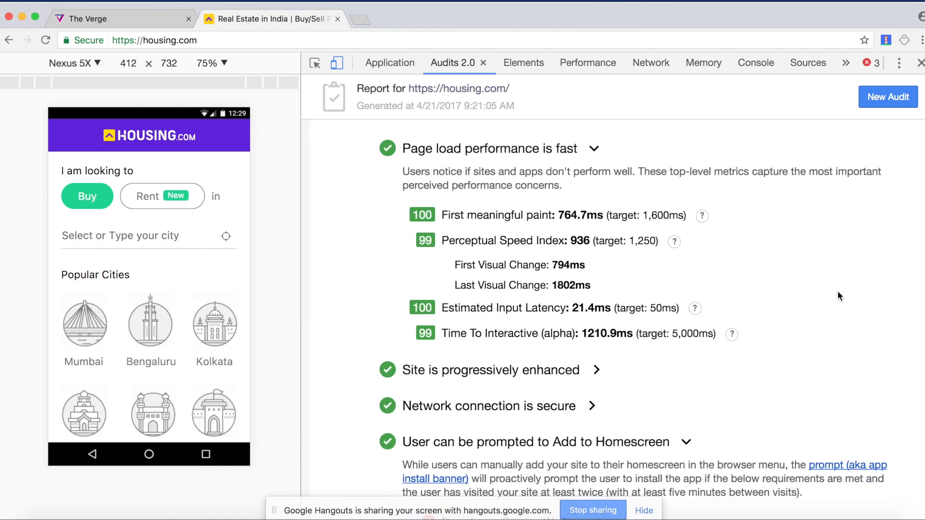
pyautogui.scroll(-3)
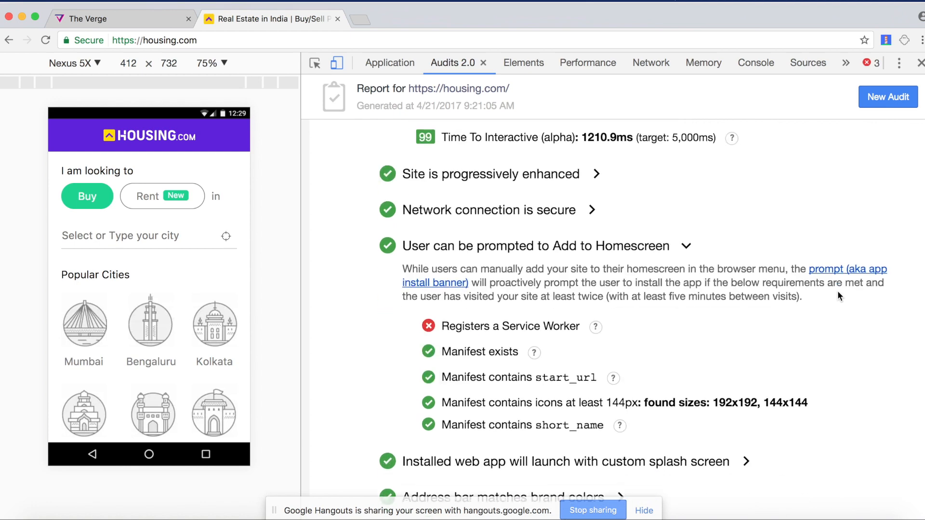
pyautogui.scroll(-3)
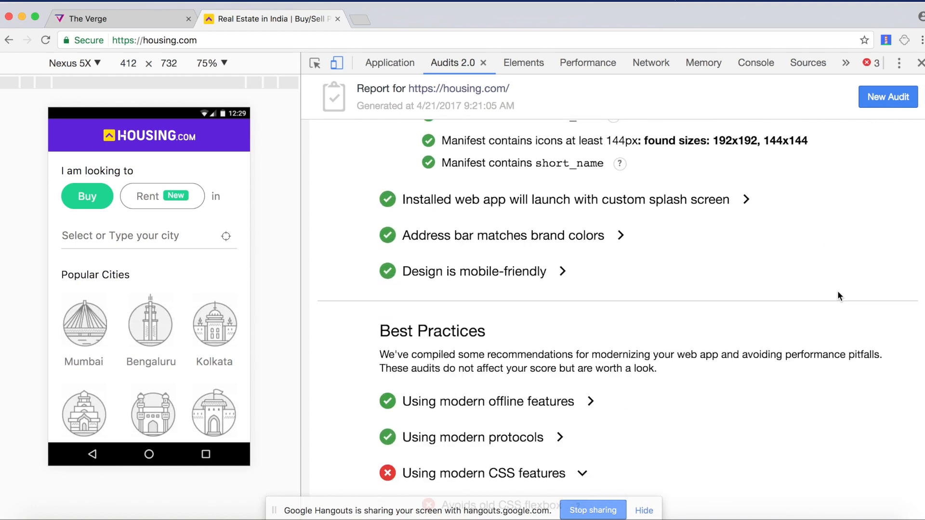
pyautogui.scroll(-3)
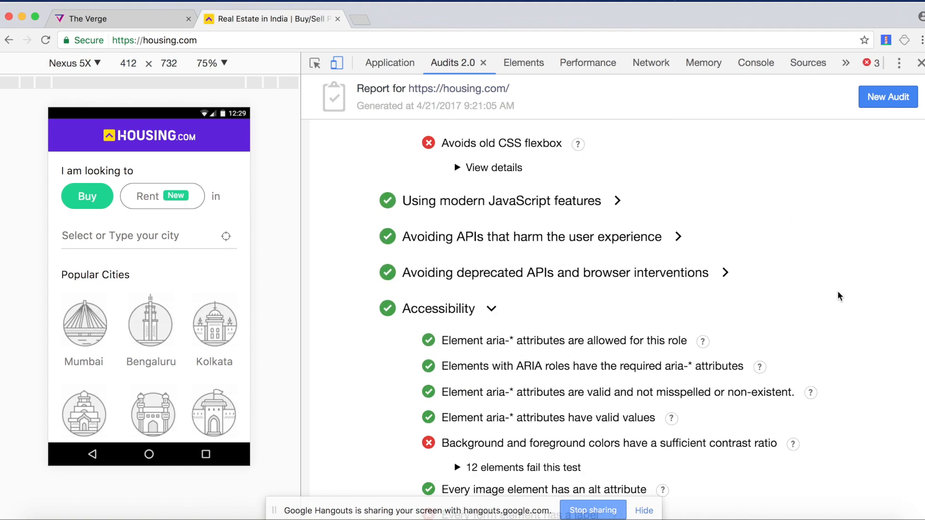
pyautogui.scroll(-3)
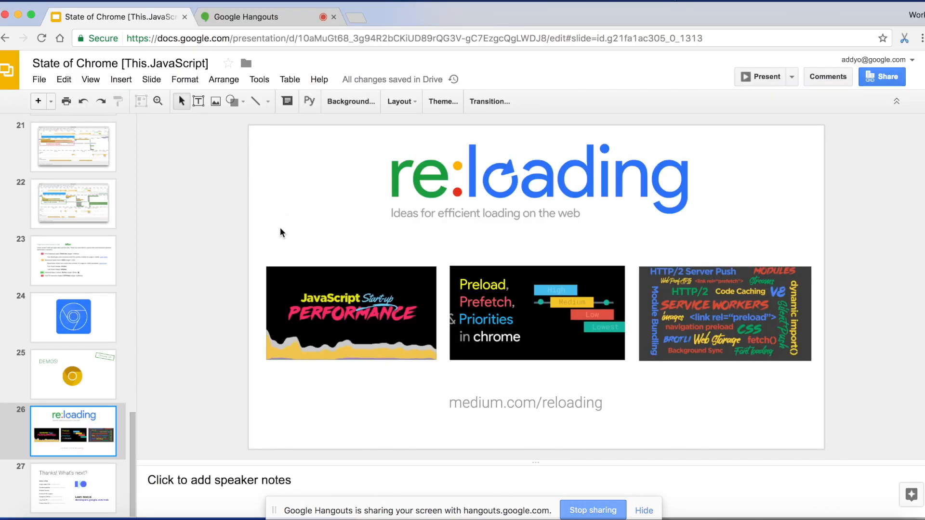
# Step: Present the deck full screen and advance to the closing 'Thanks! What's next?' slide
pyautogui.click(760, 77)
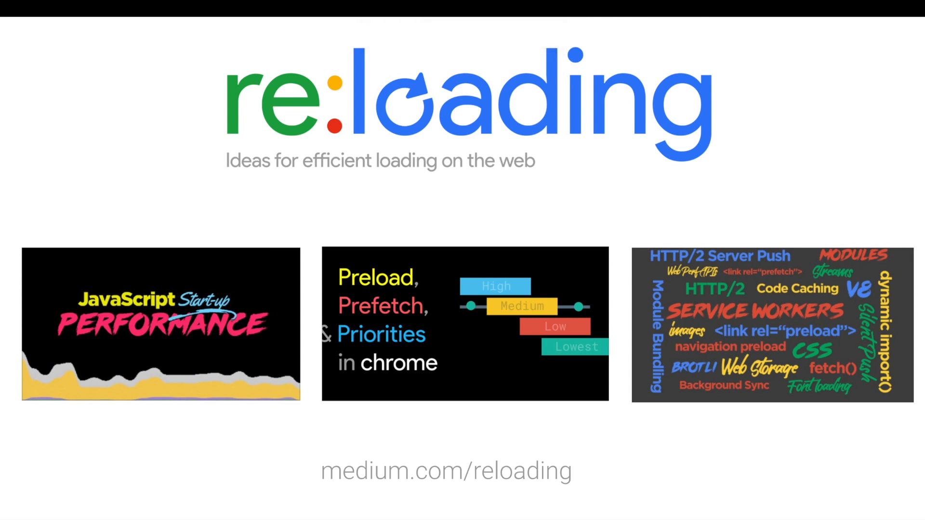
pyautogui.press('Right')
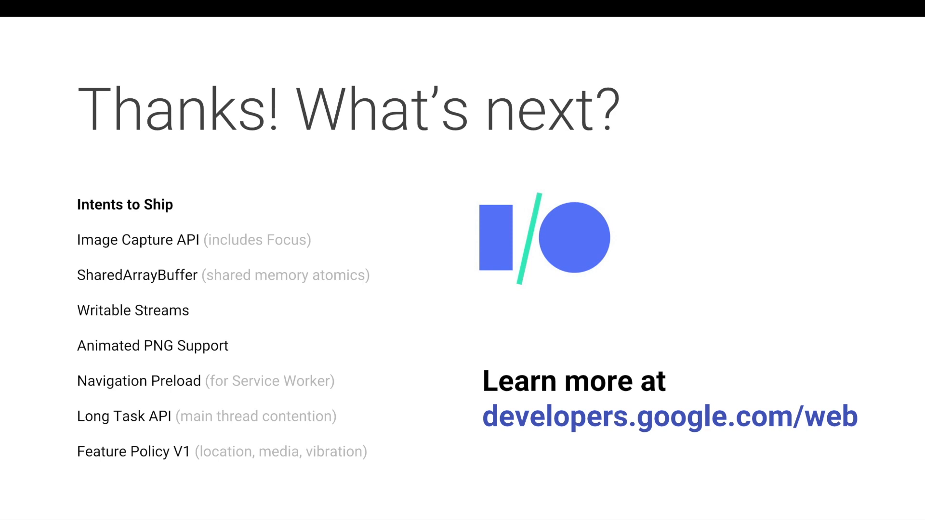